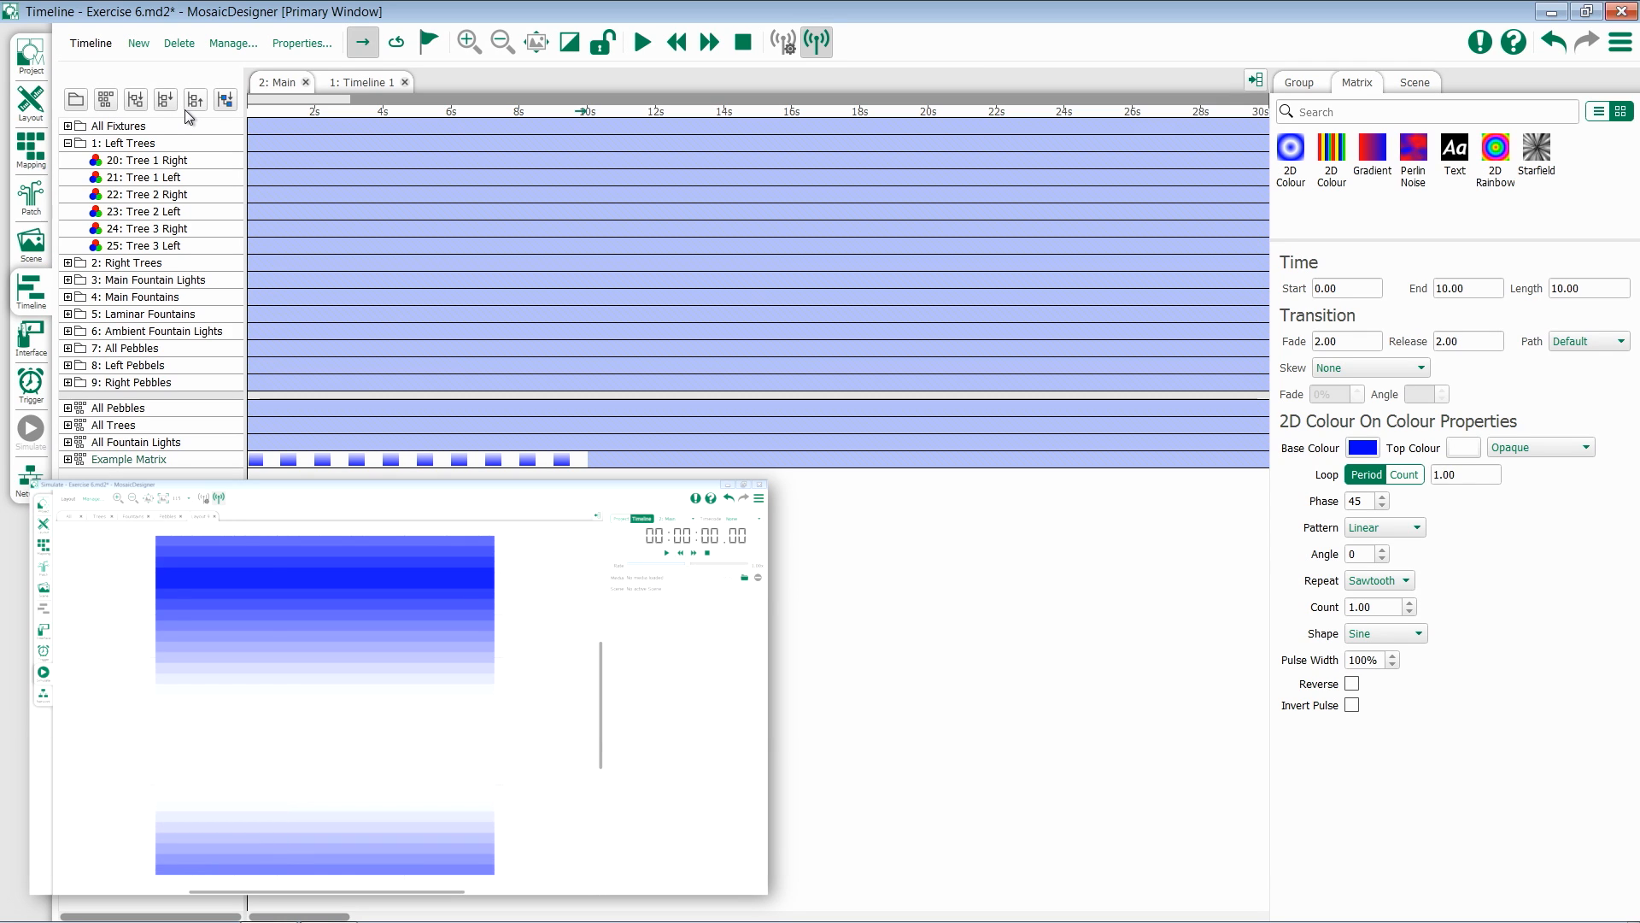
Step: Play the effect preview and change the base colour to green
left_click(640, 41)
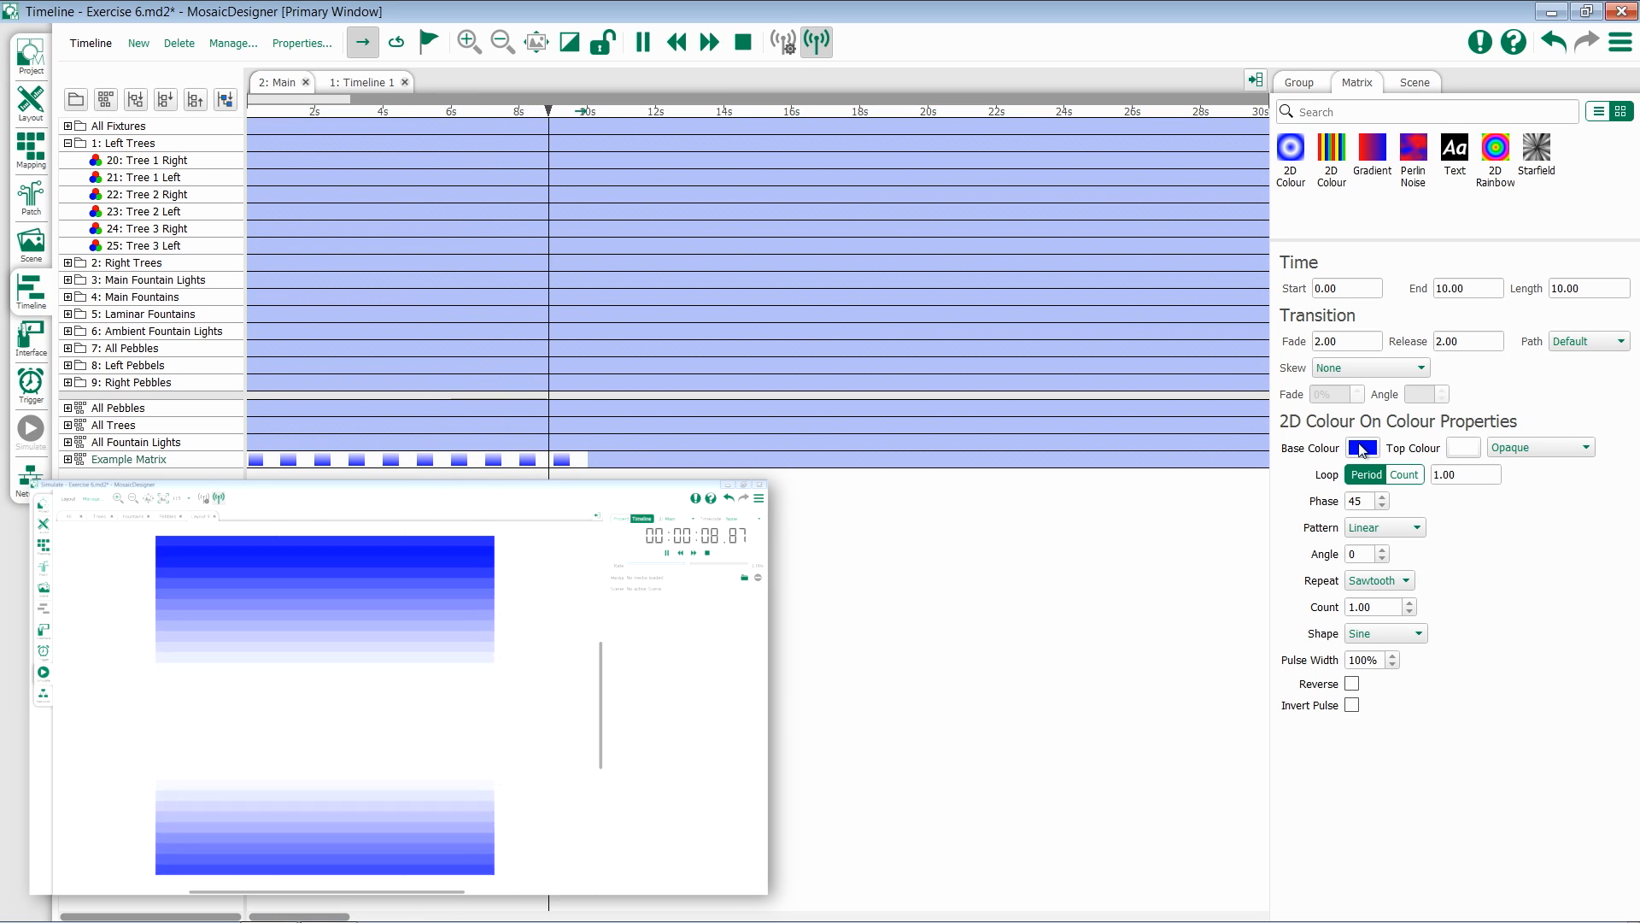
left_click(1362, 446)
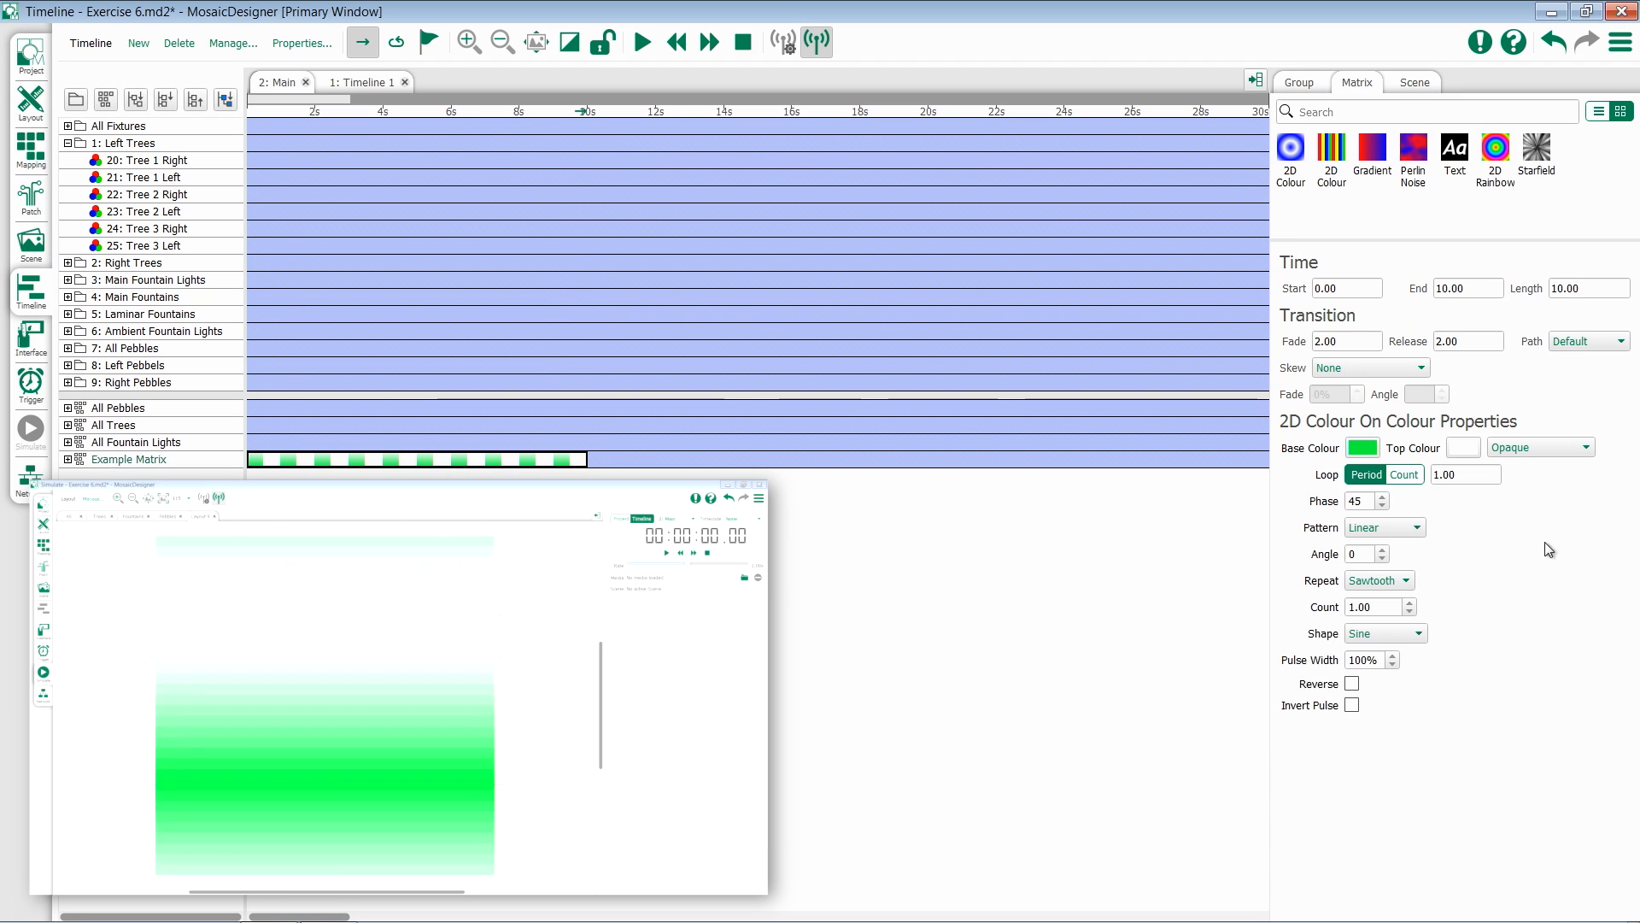
Step: Set the top colour to red and keep the blending mode at Opaque after trying Base transparent
left_click(1464, 447)
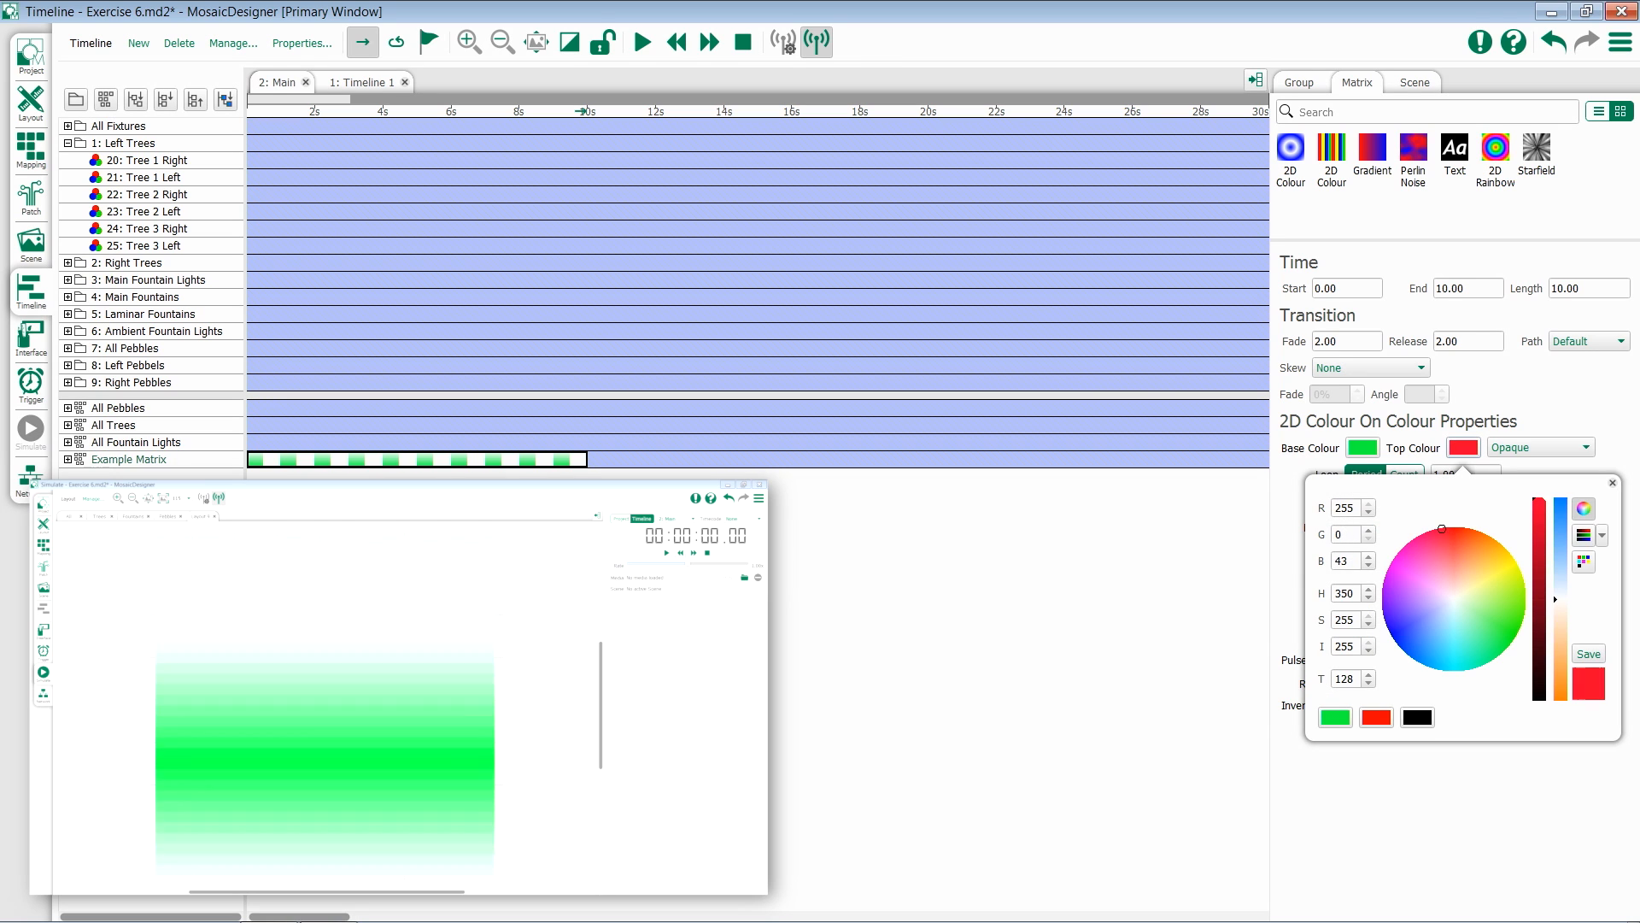
left_click(1611, 481)
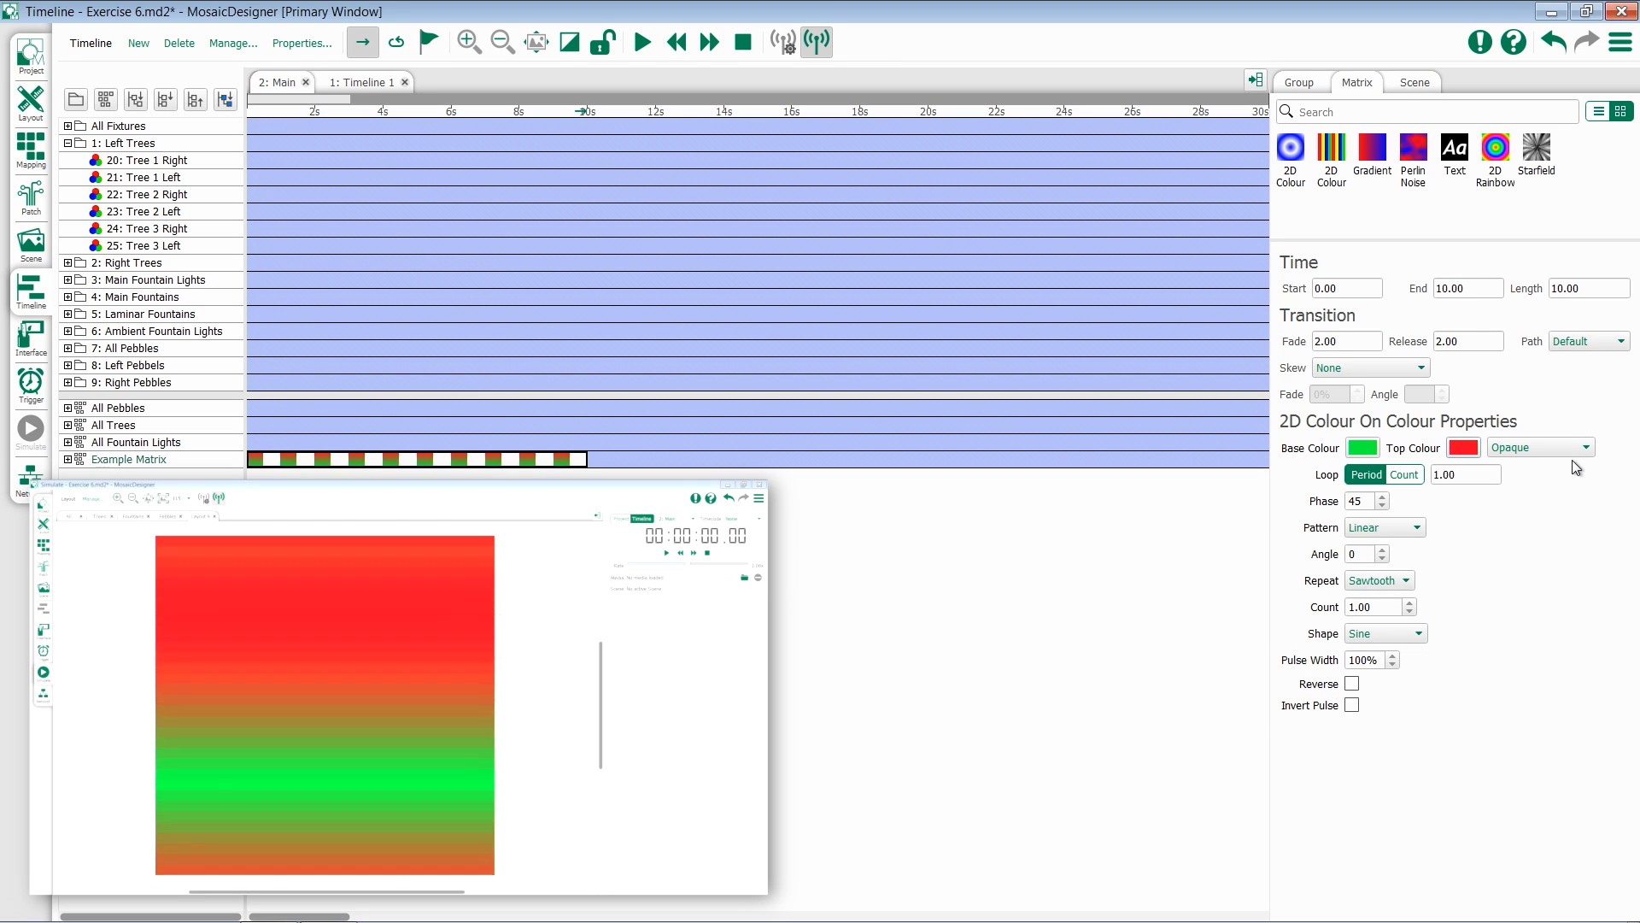
left_click(1532, 446)
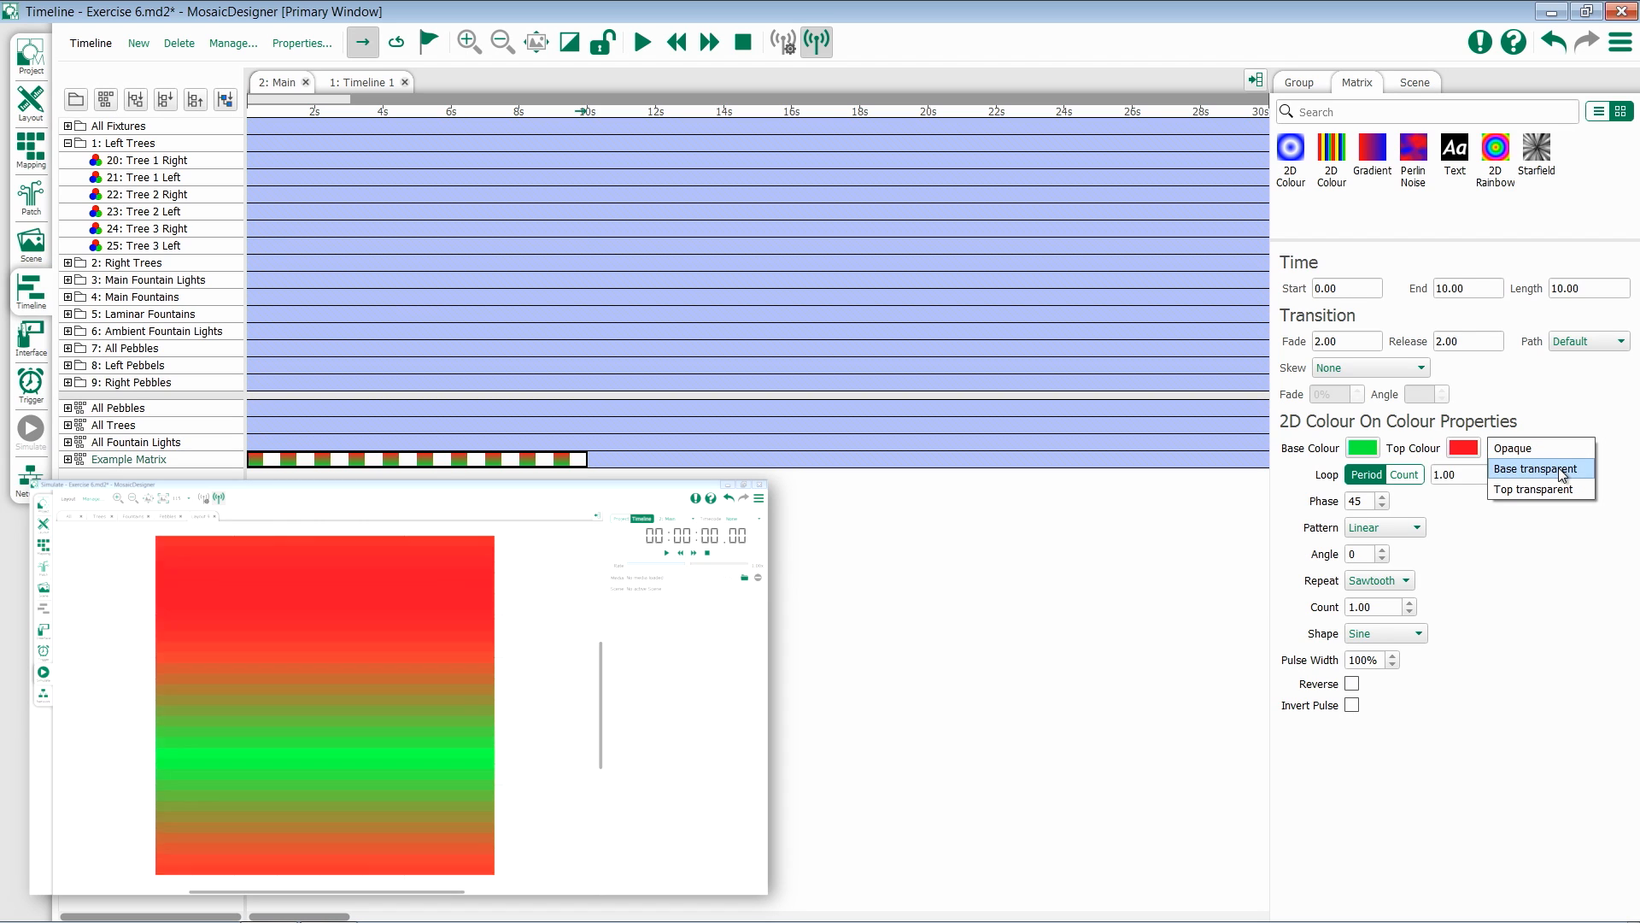
left_click(1536, 468)
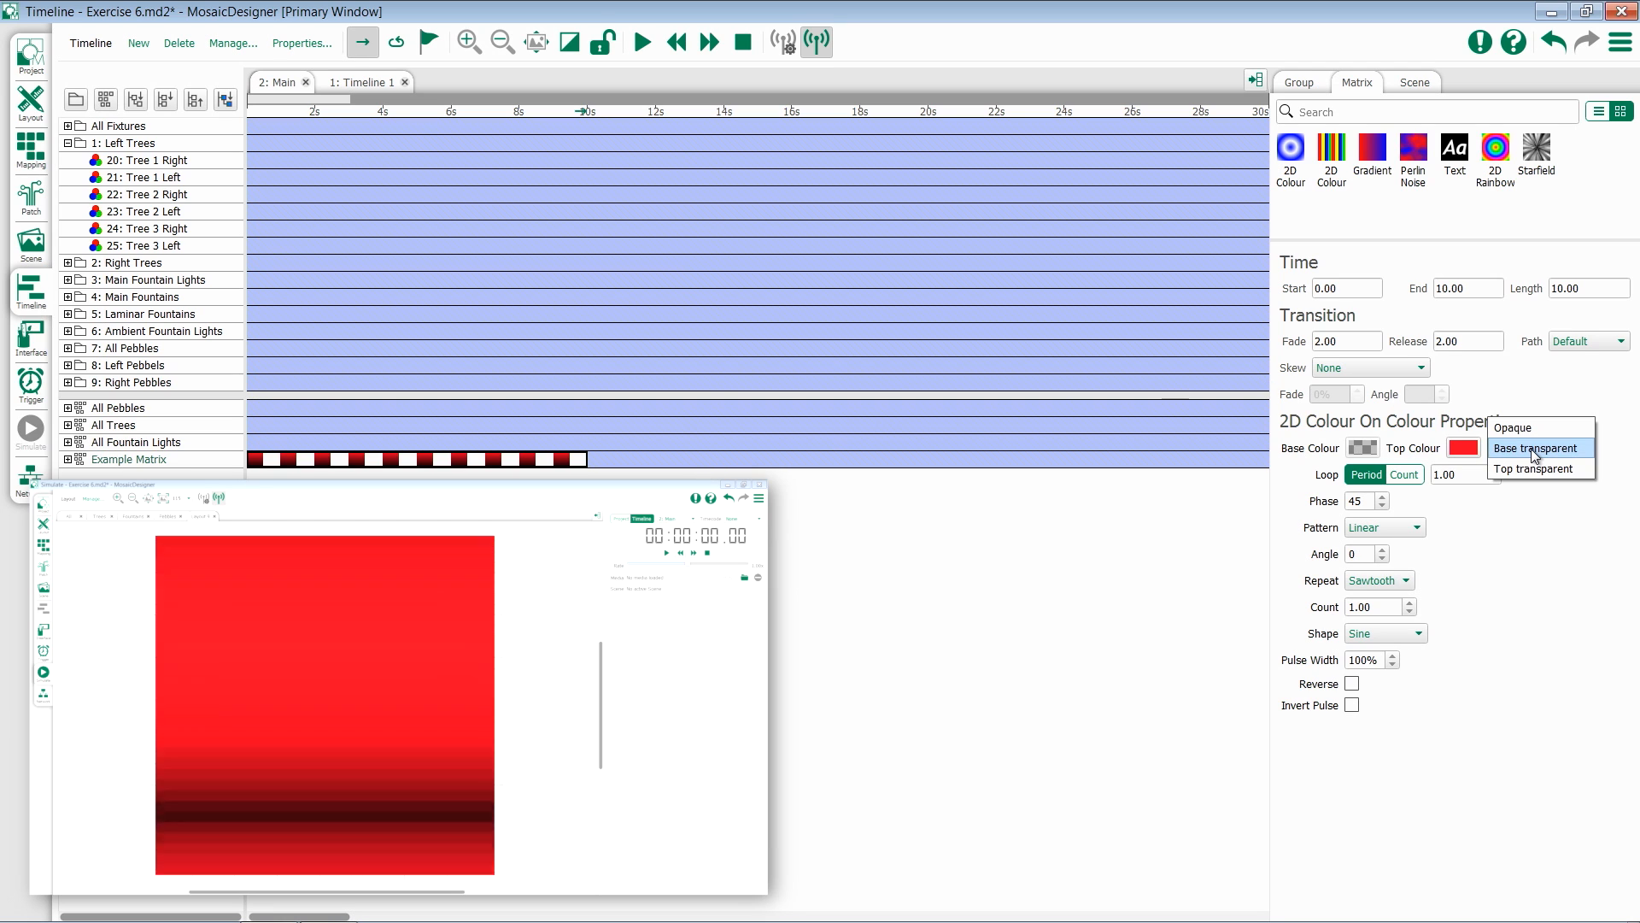
mouse_move(1537, 429)
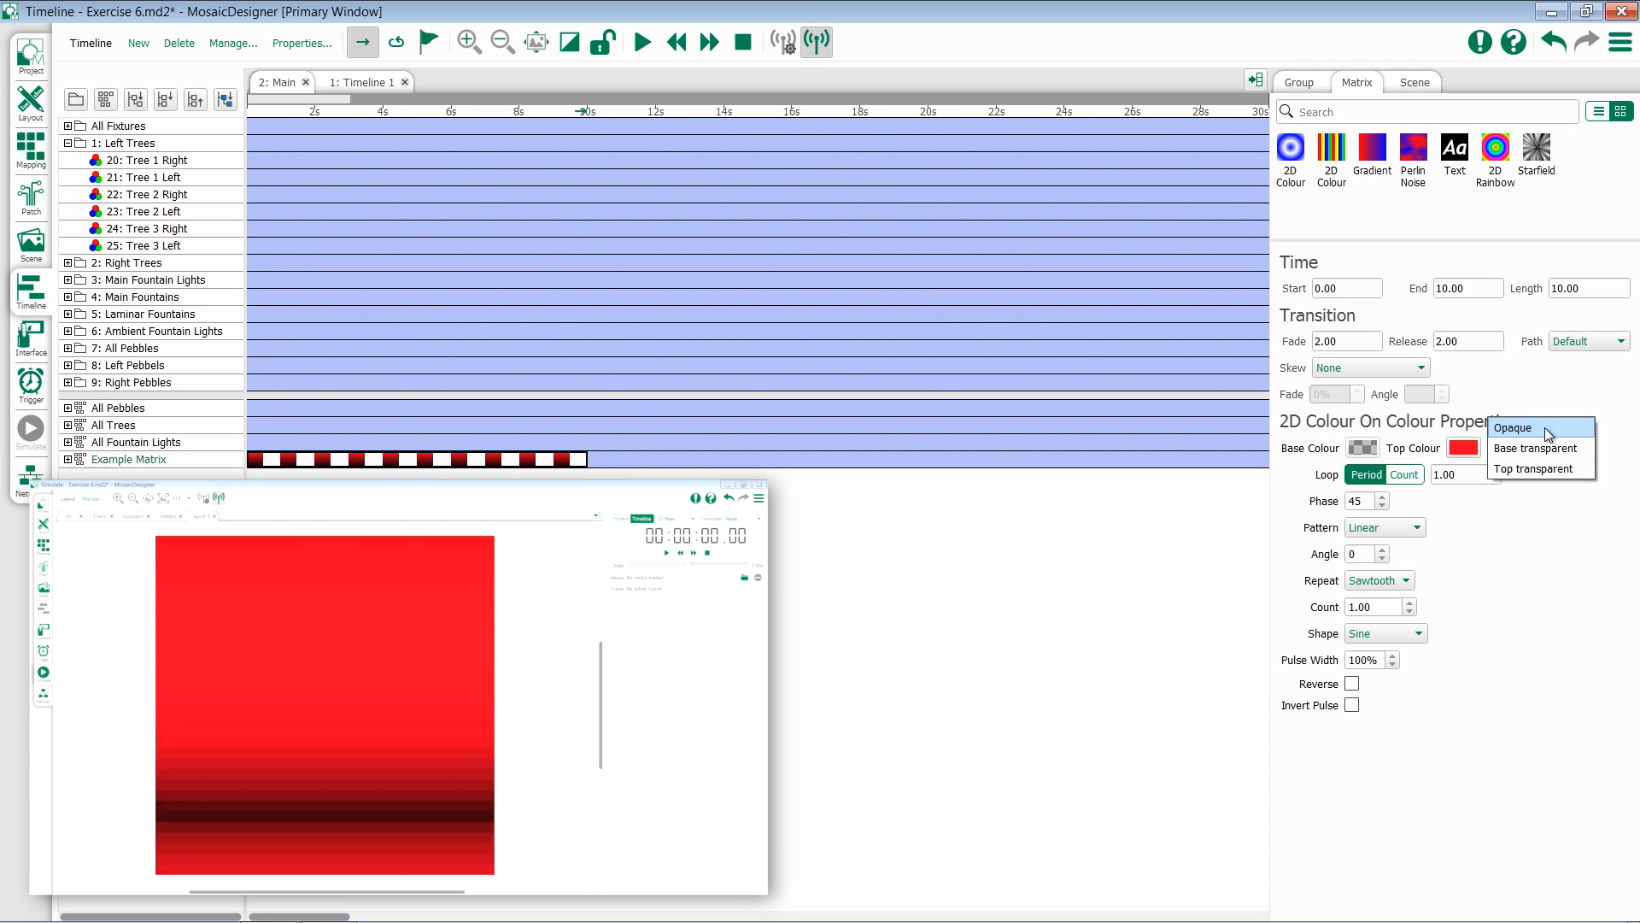
left_click(1512, 428)
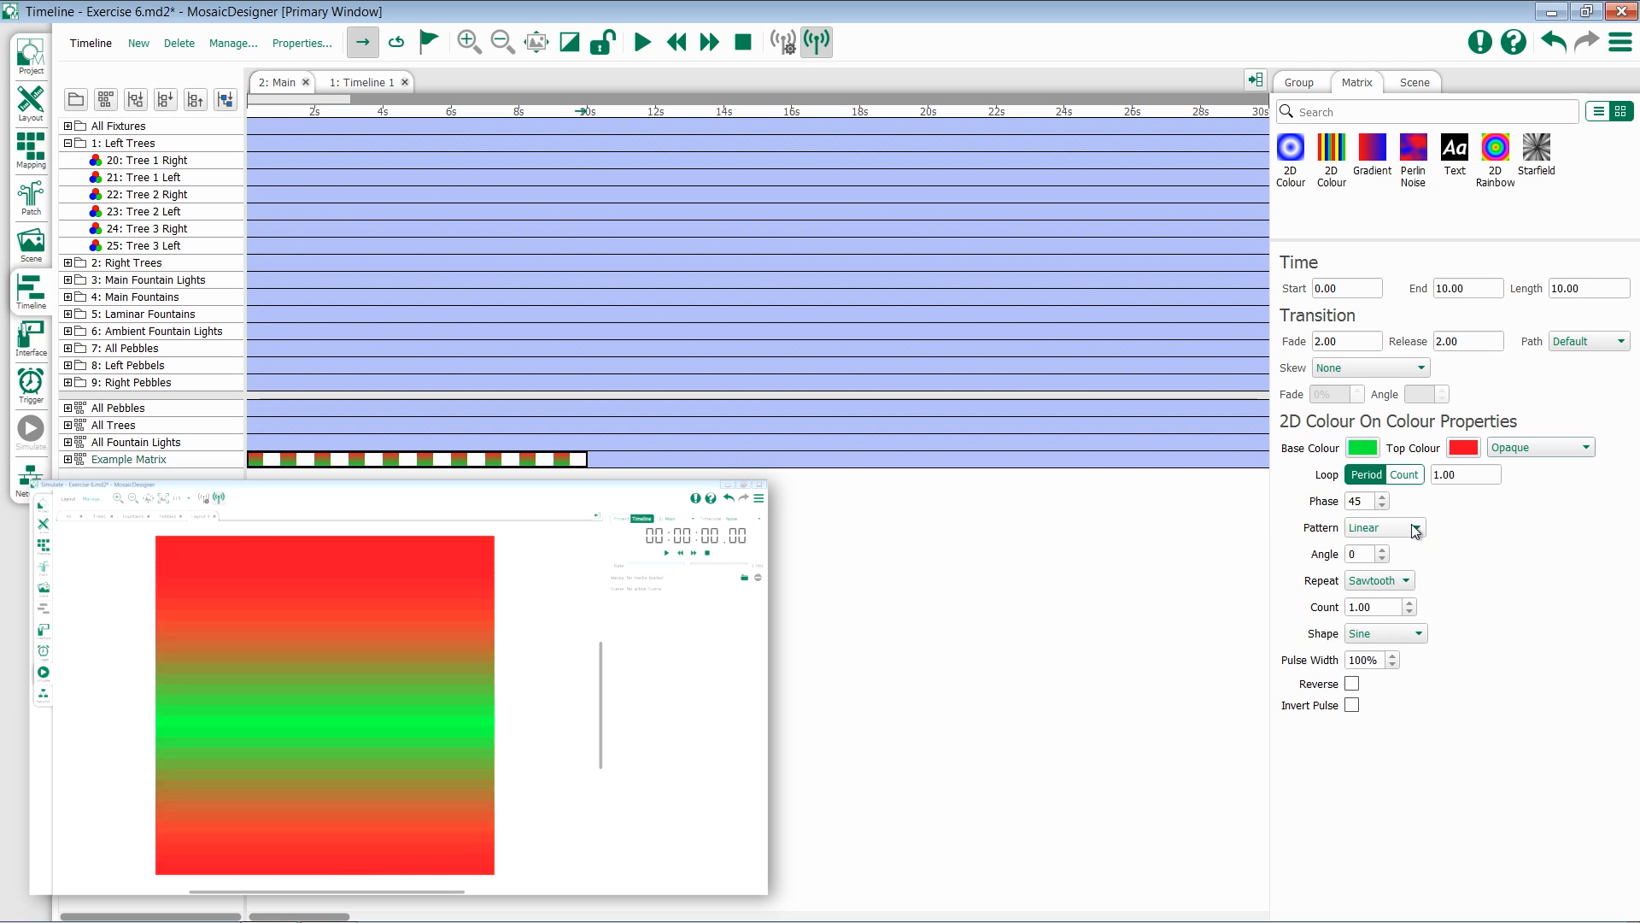
Step: Switch the pattern to Radial with count 3 and a Square wave shape
left_click(1411, 528)
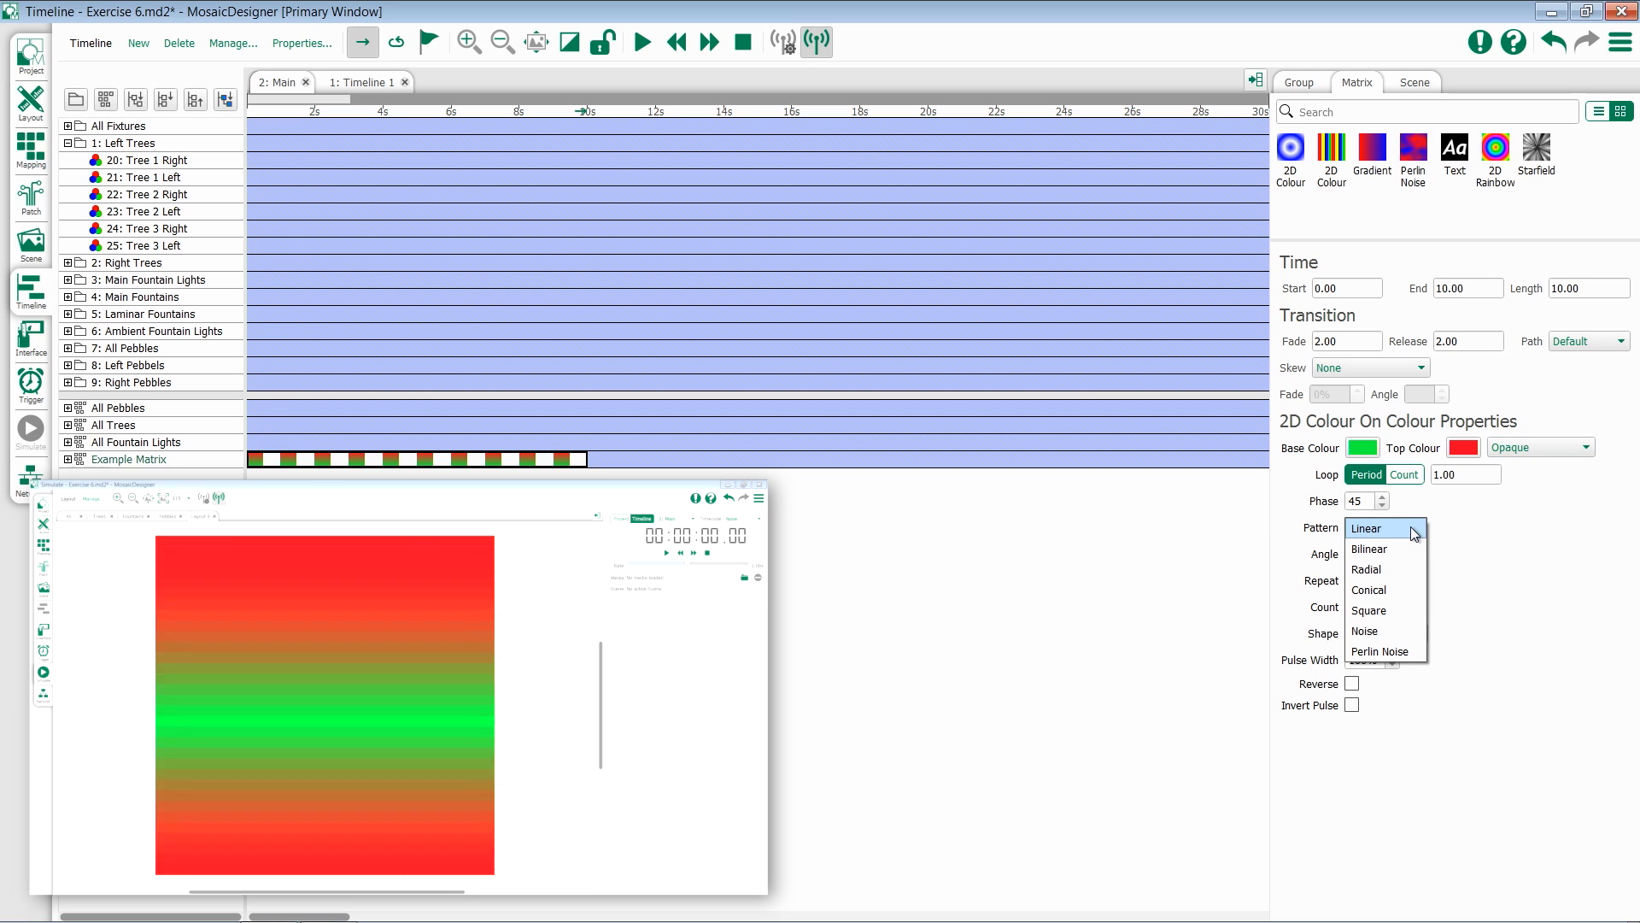
mouse_move(1410, 569)
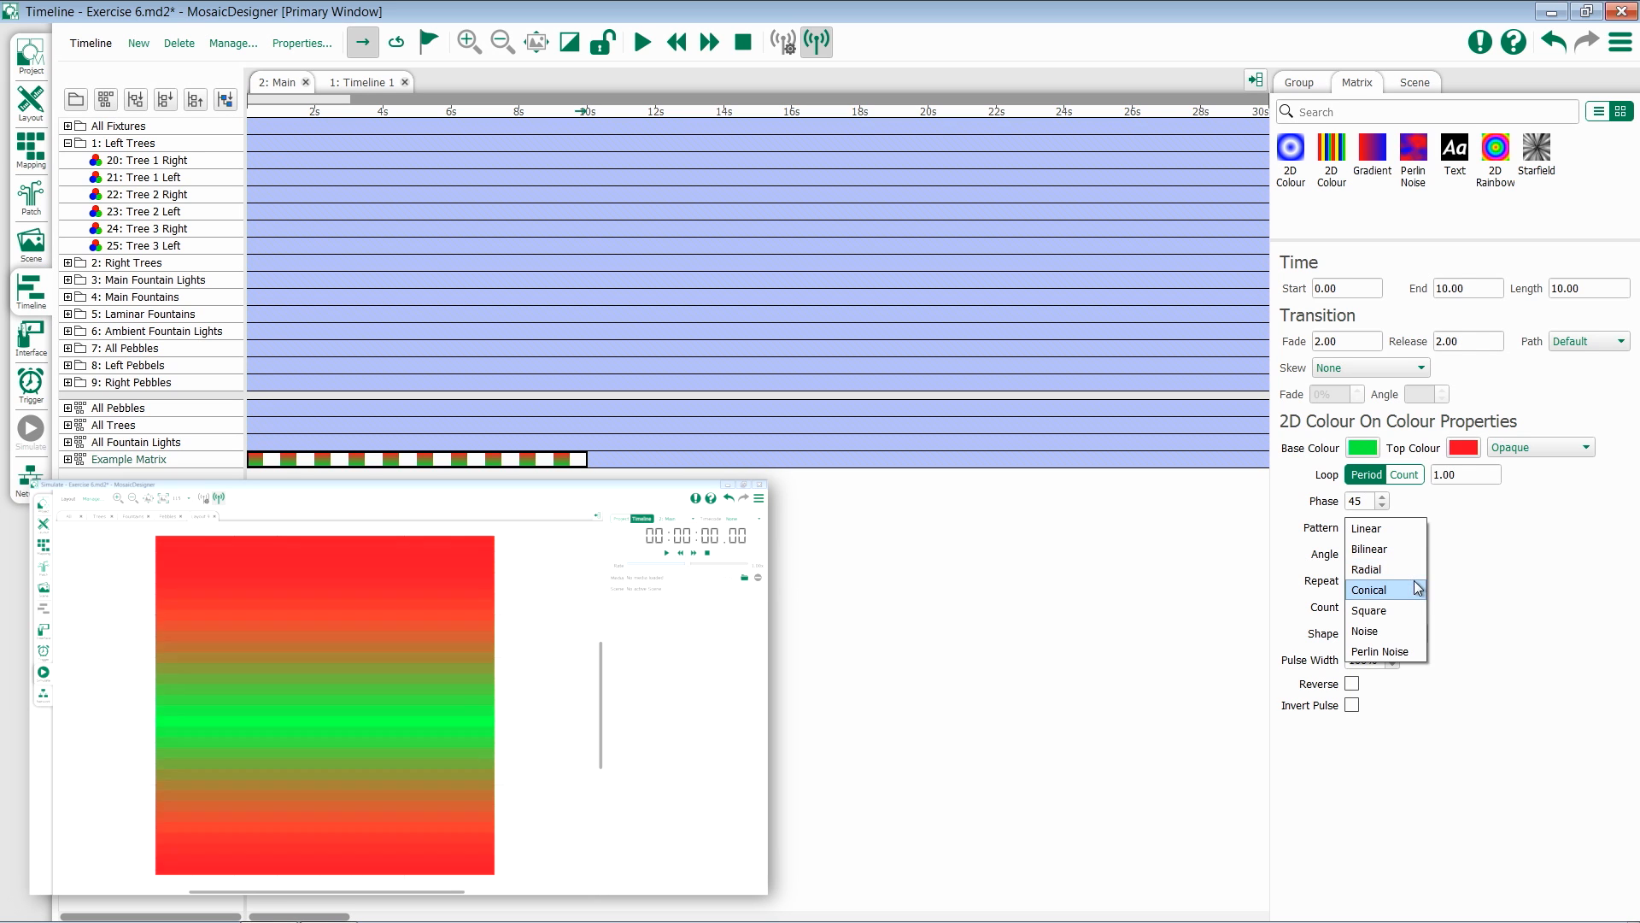
left_click(1367, 569)
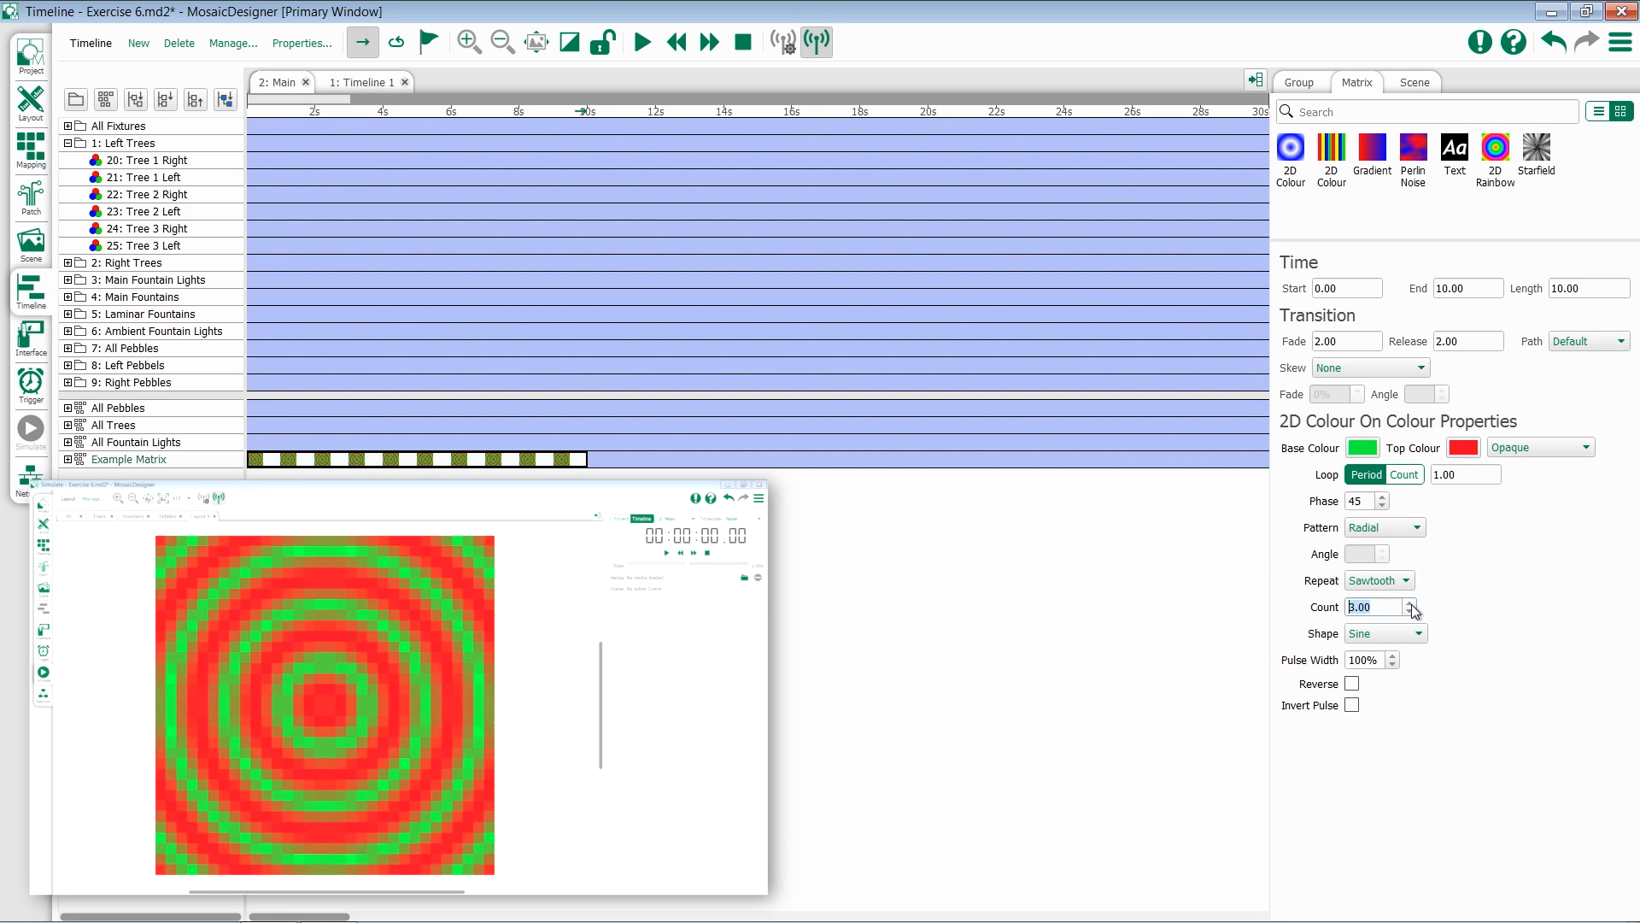
left_click(1384, 632)
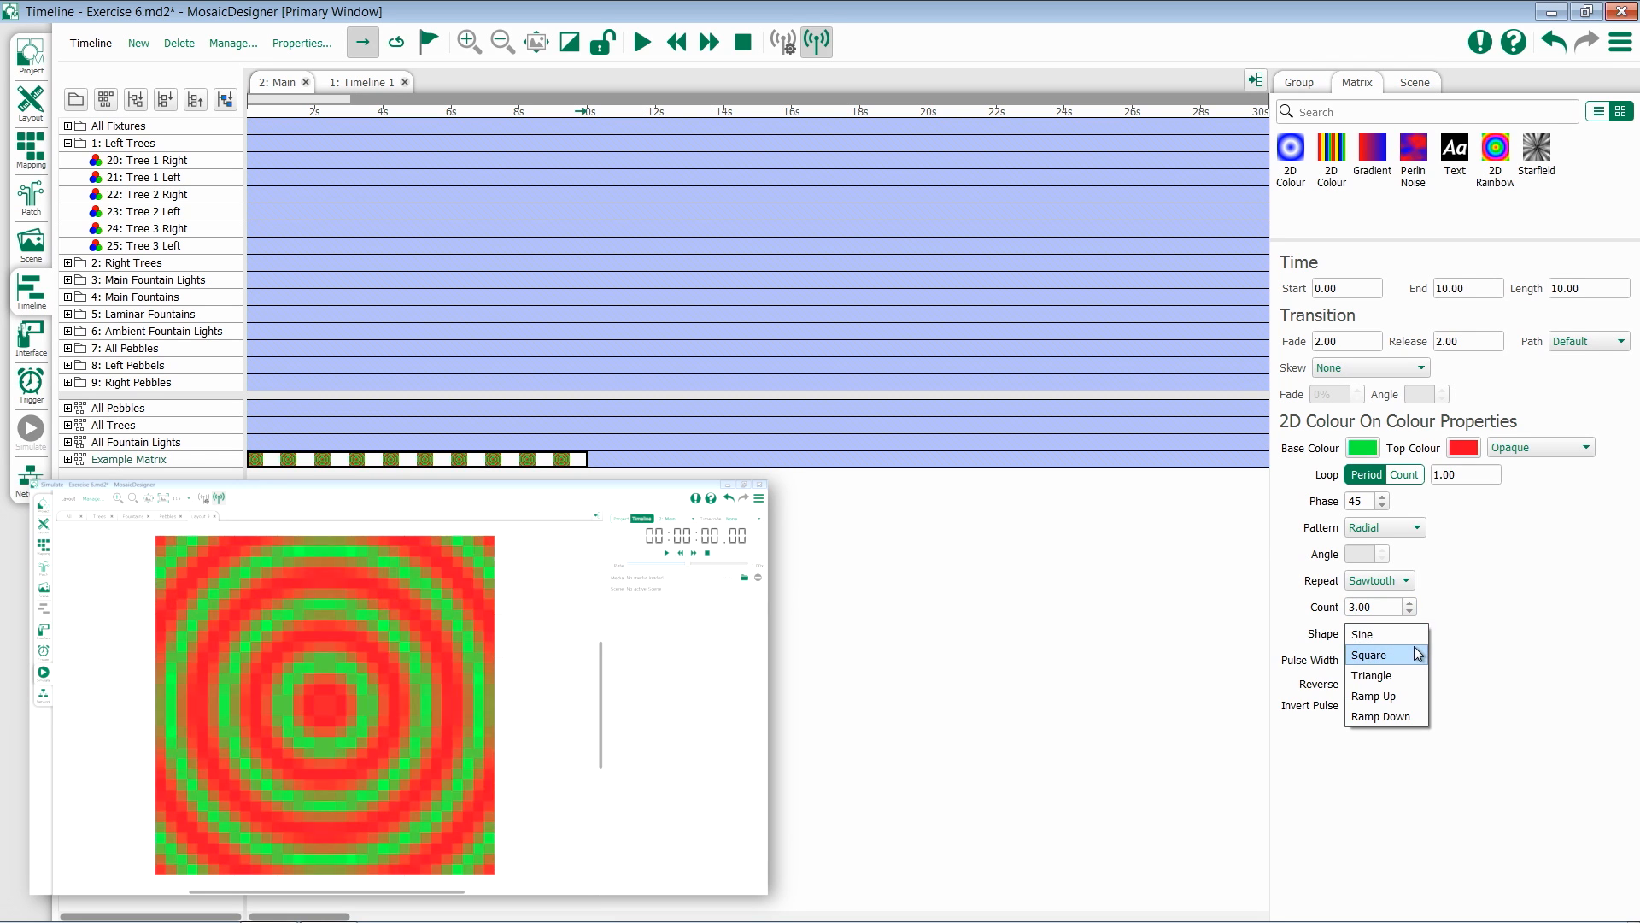
left_click(1368, 655)
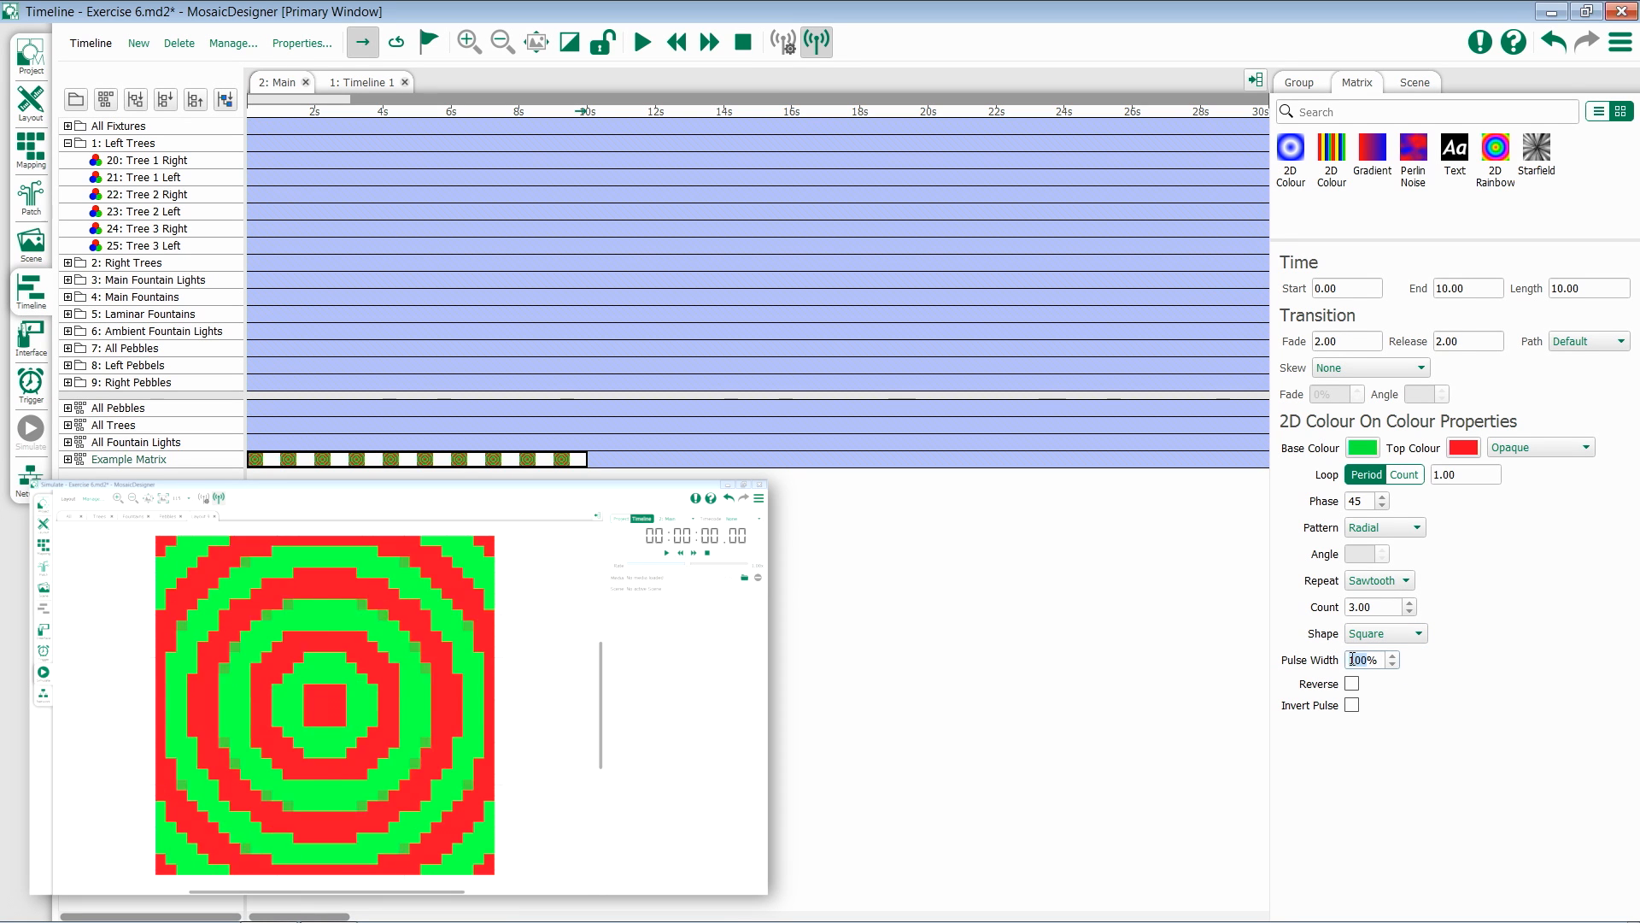
Step: Change the Pulse Width value to 50%
type("15")
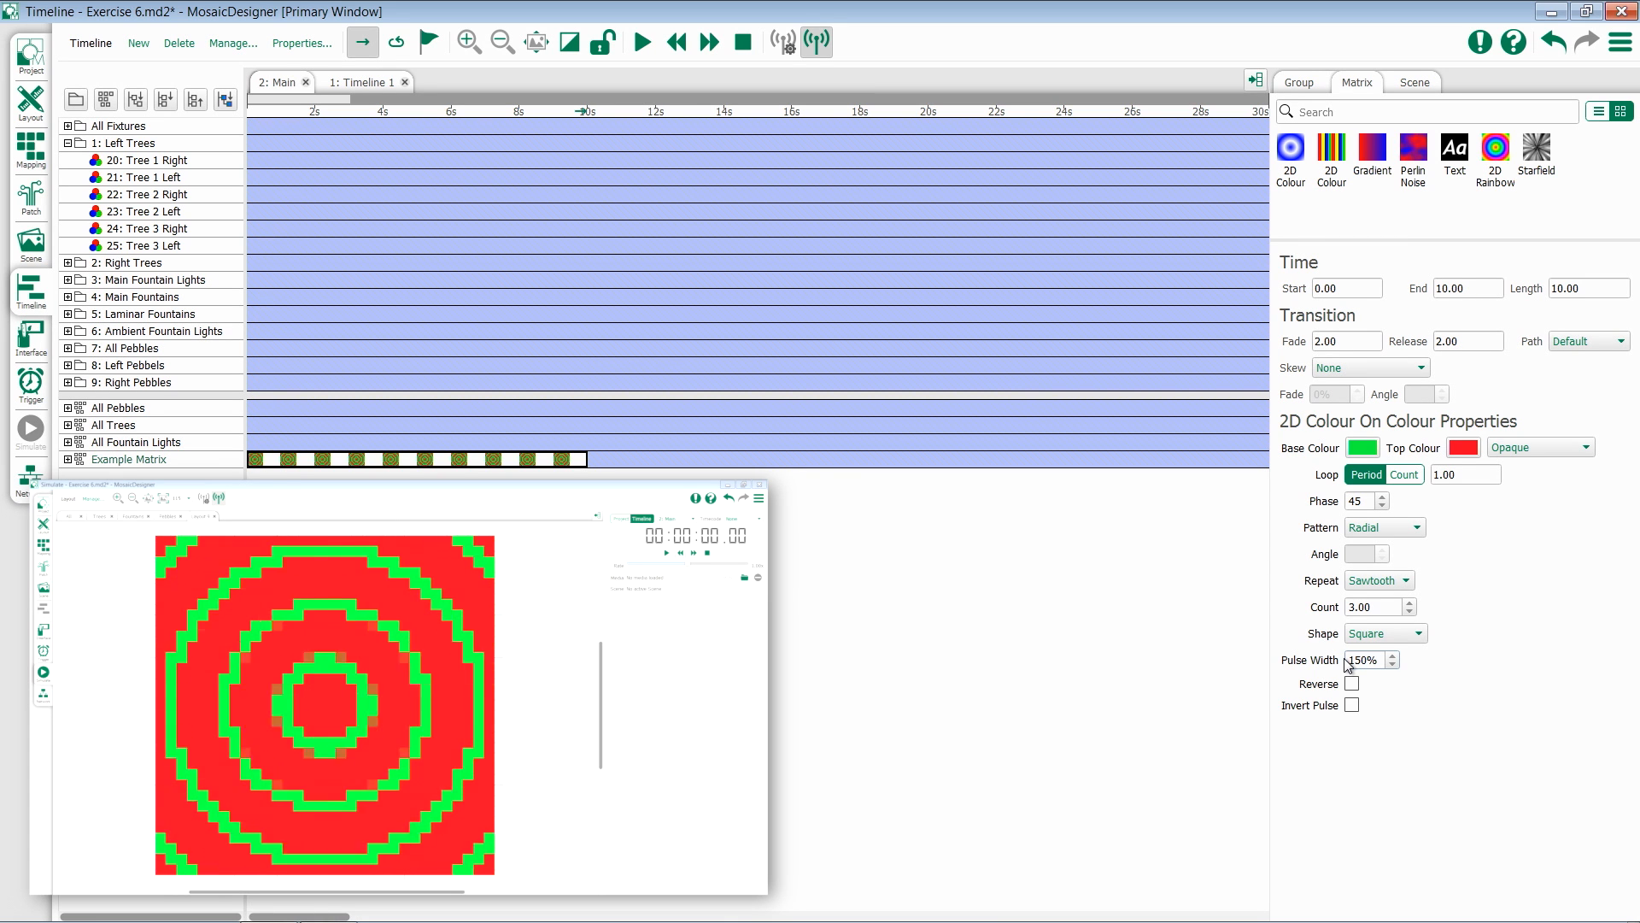
left_click(1395, 665)
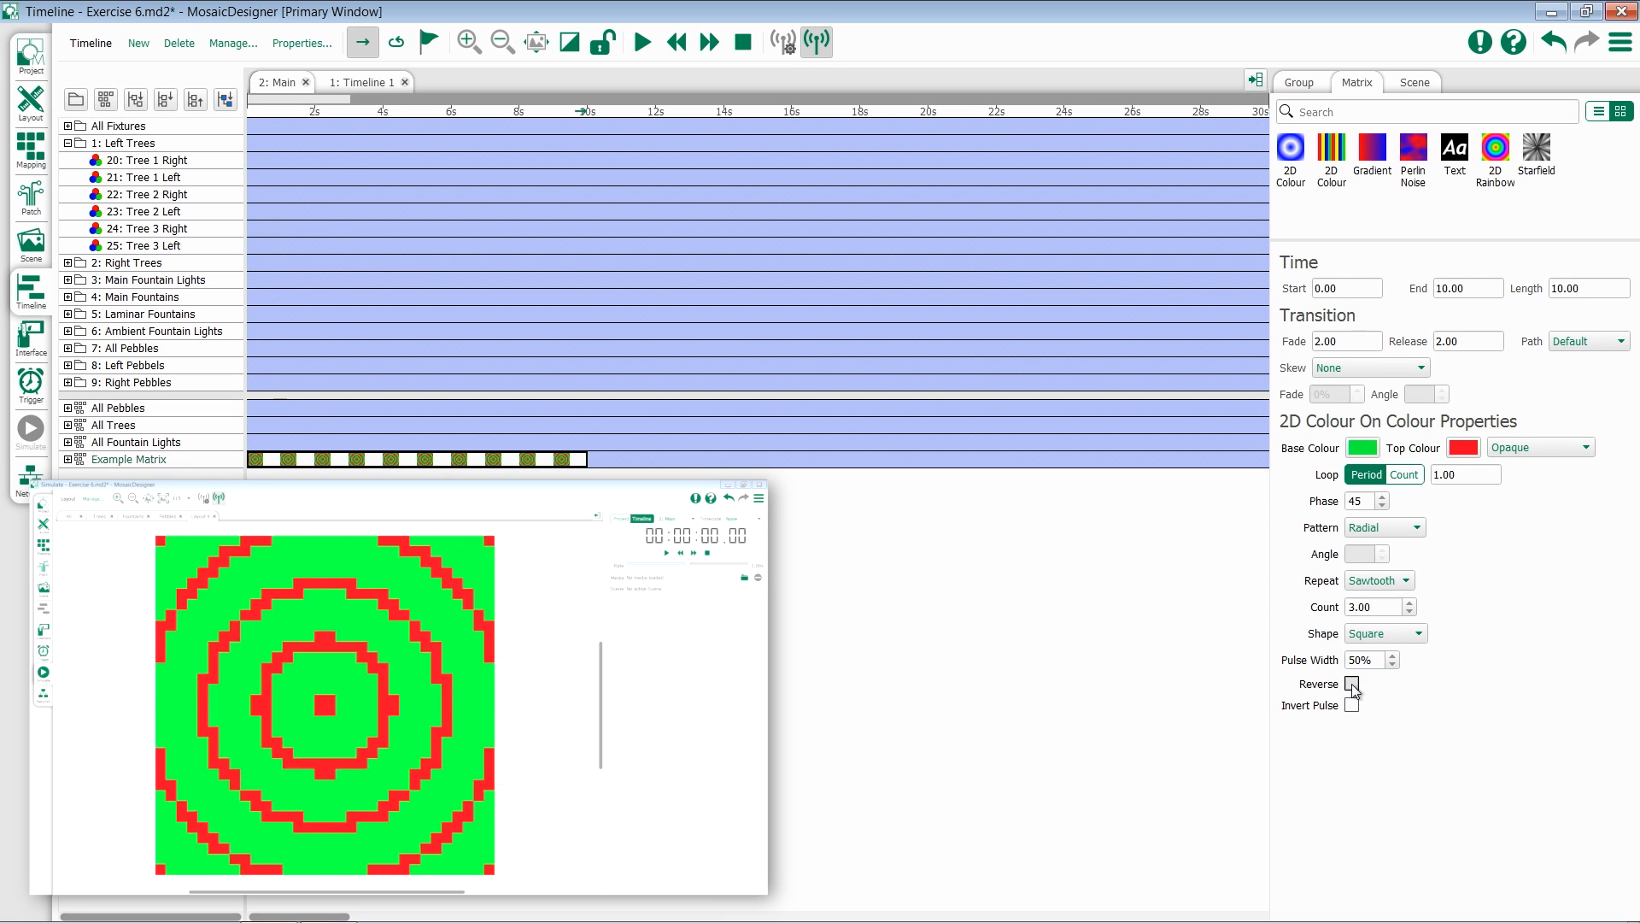
Step: Enable Reverse and Invert Pulse on the radial ring effect
left_click(1350, 685)
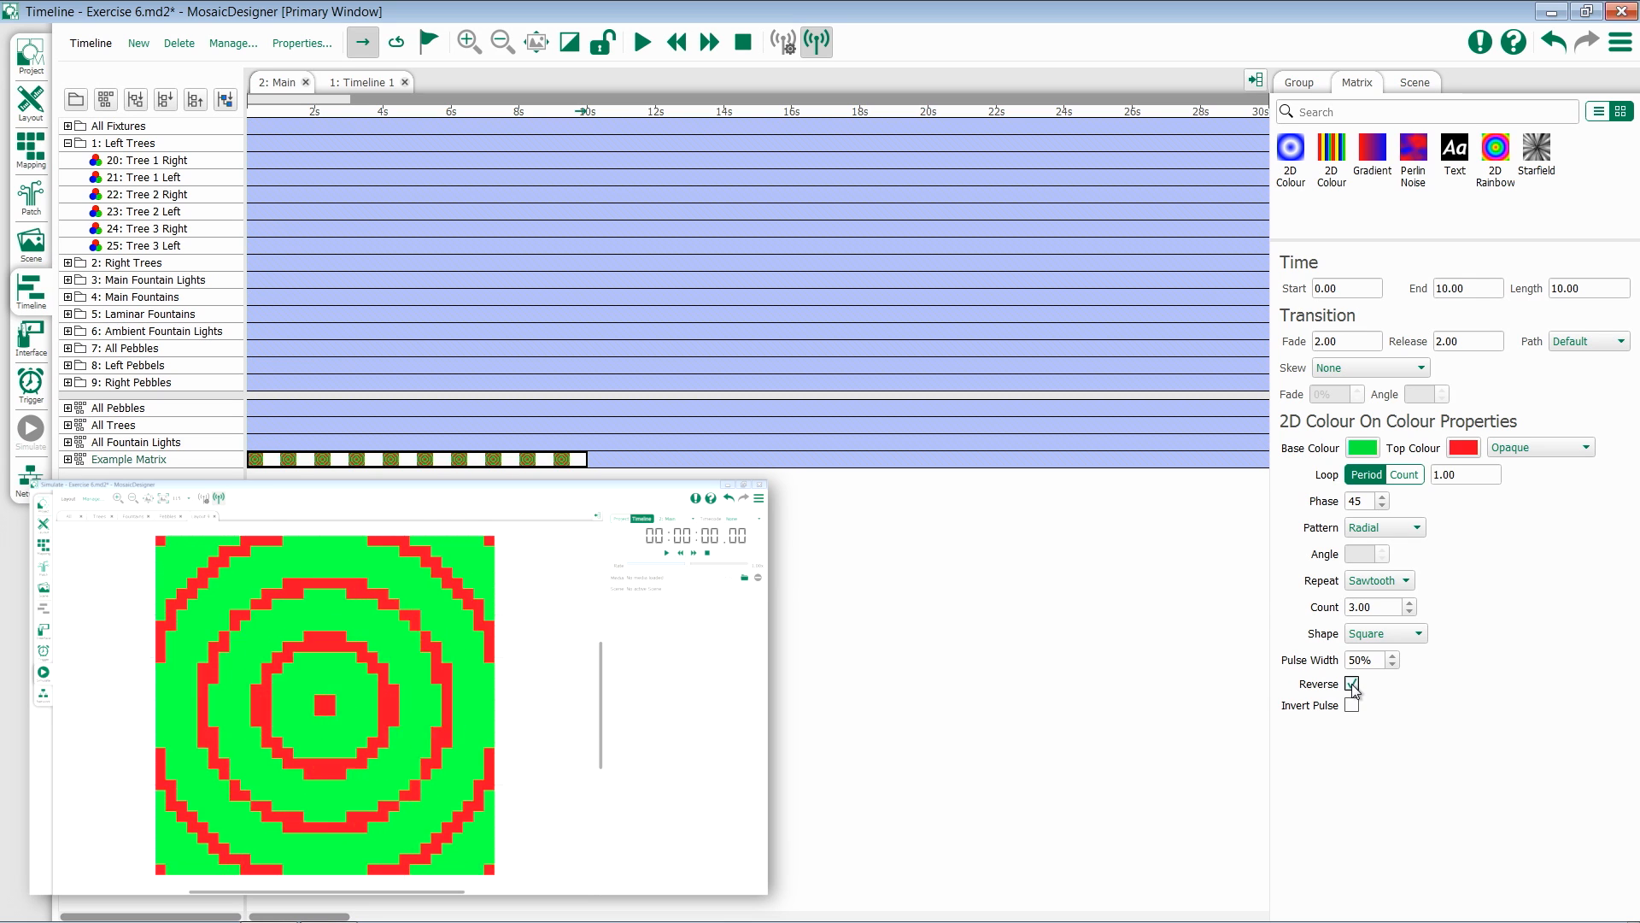
mouse_move(1480, 662)
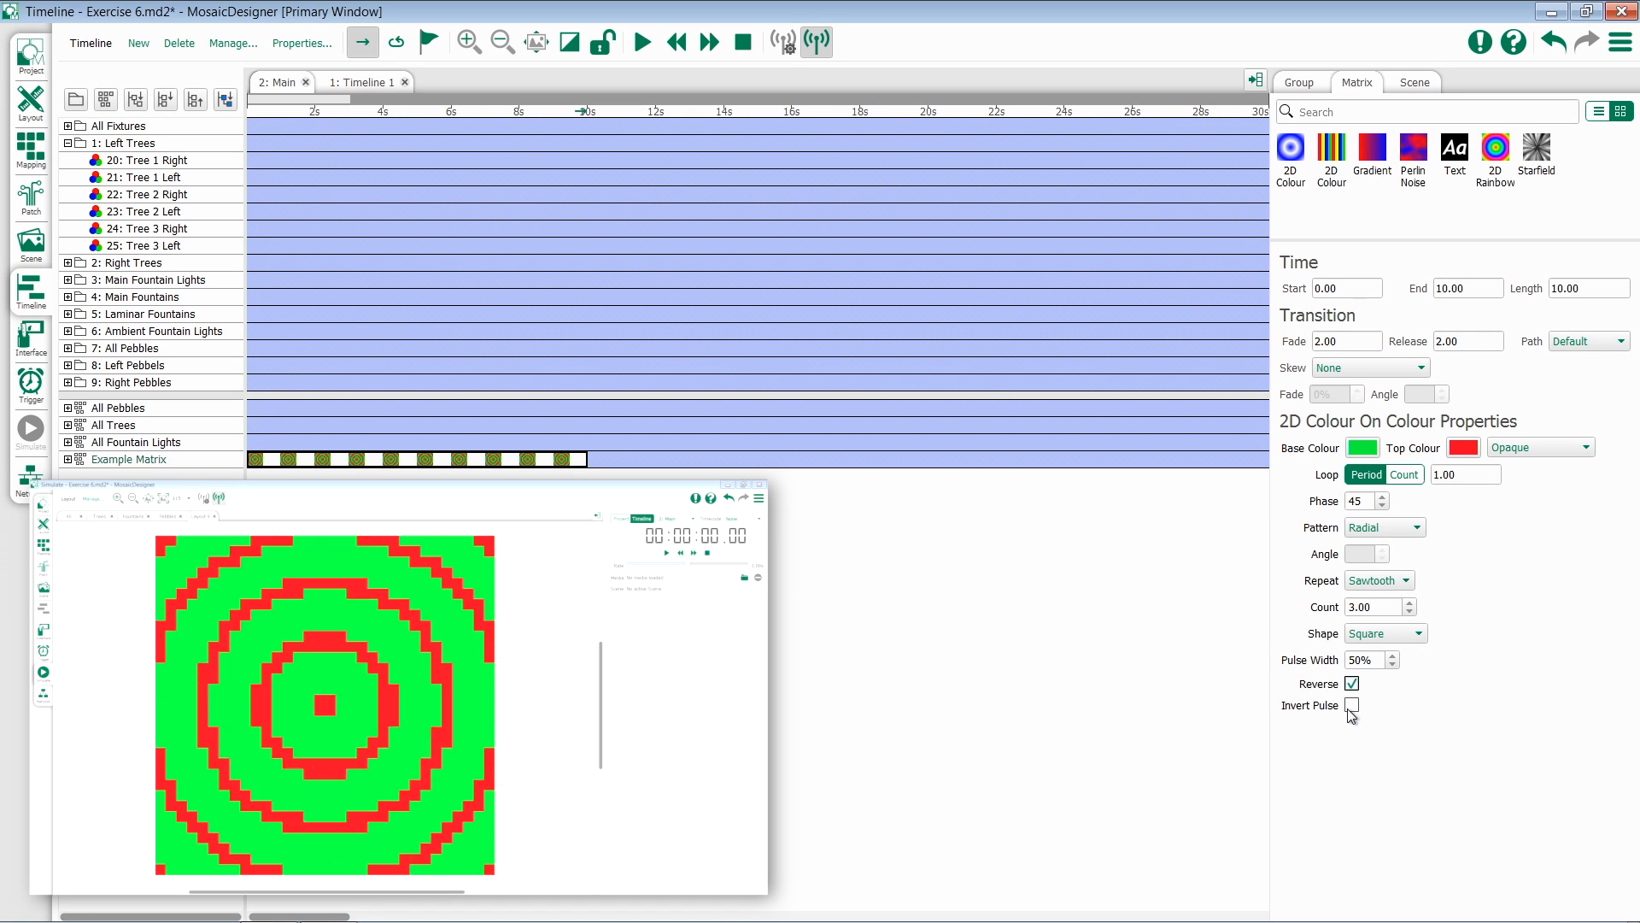
left_click(1349, 705)
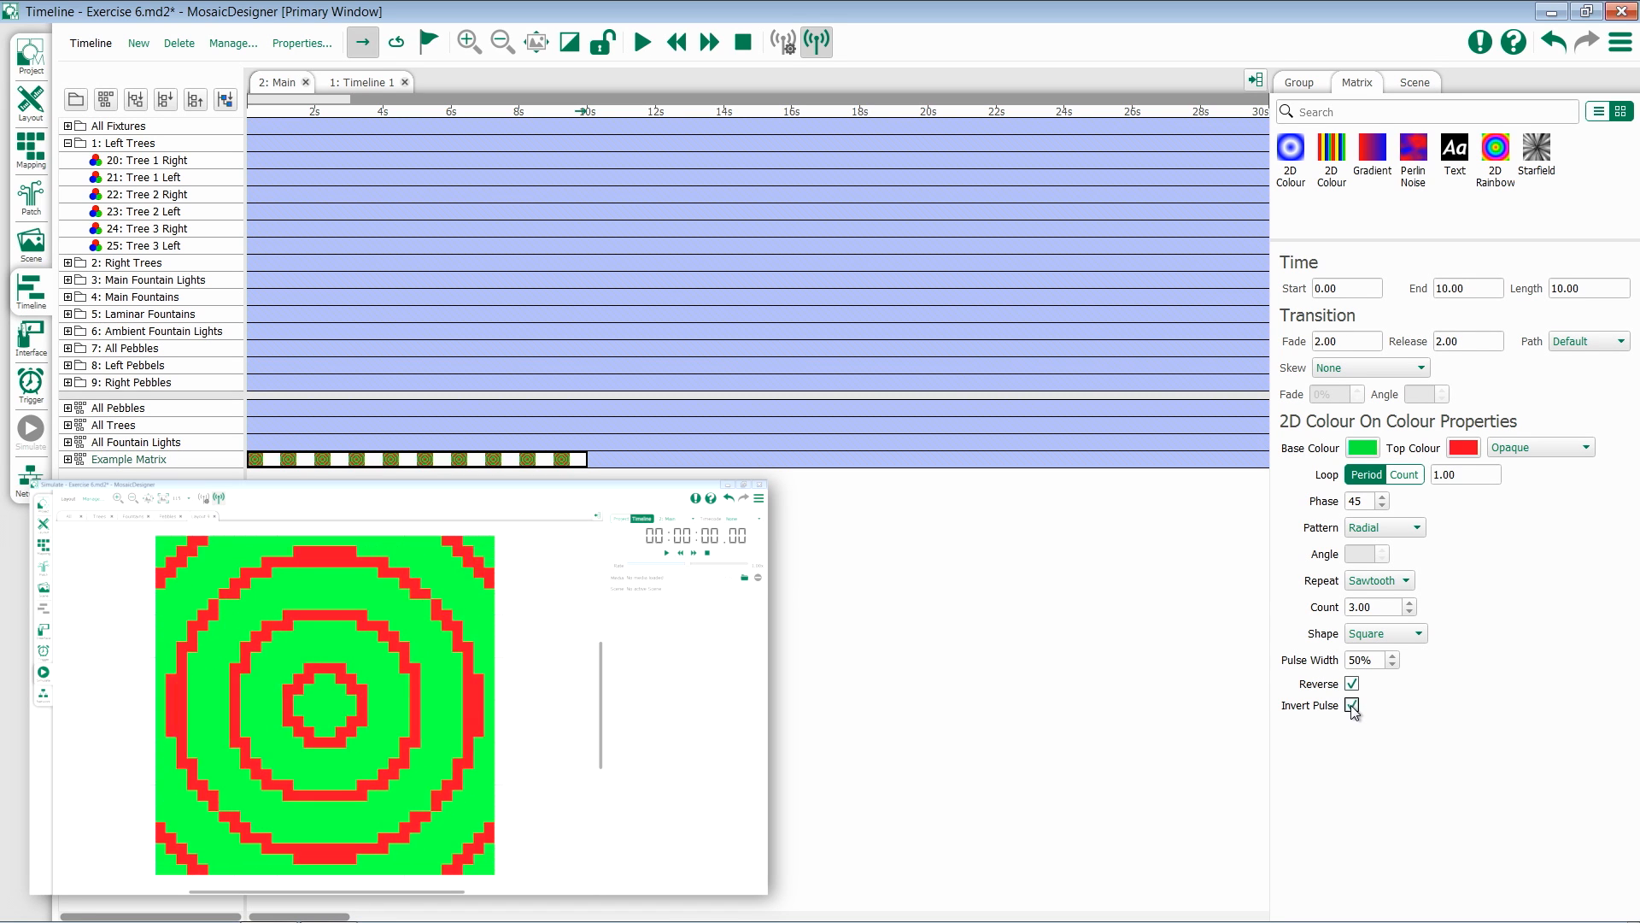